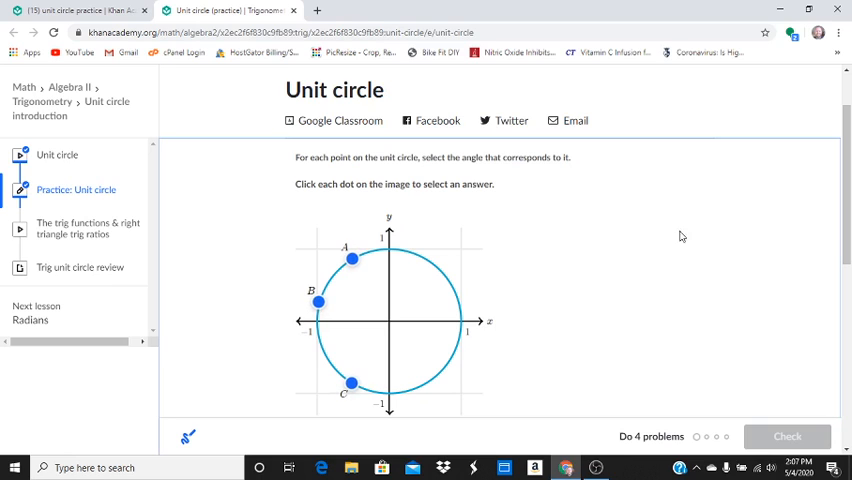
mouse_move(480, 218)
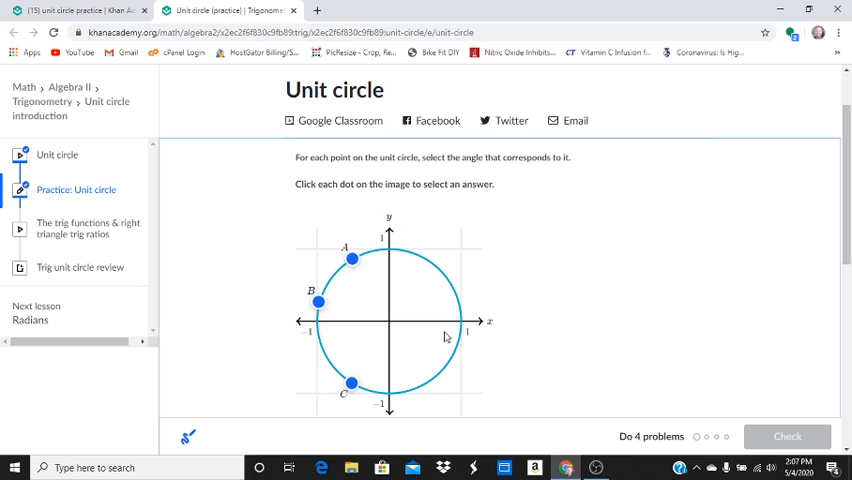
Scroll to the unit circle and handwrite 0°, 90° and 180° at its axes
scroll(down, 3)
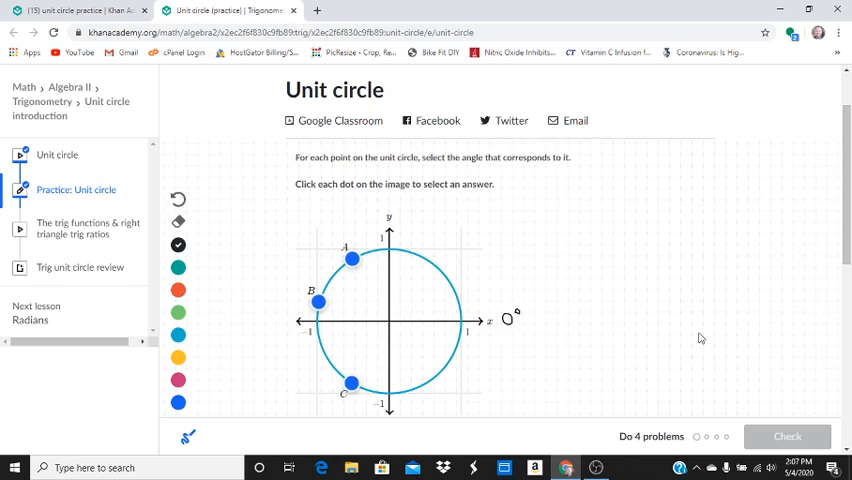
mouse_move(400, 216)
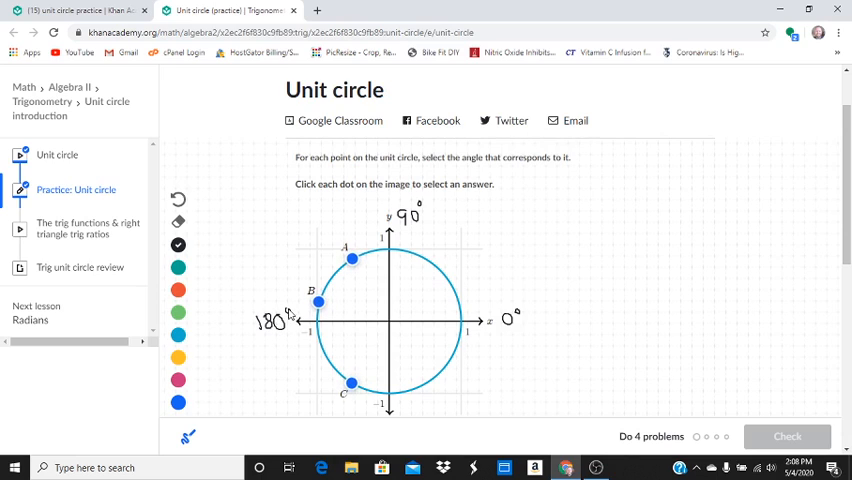
scroll(down, 3)
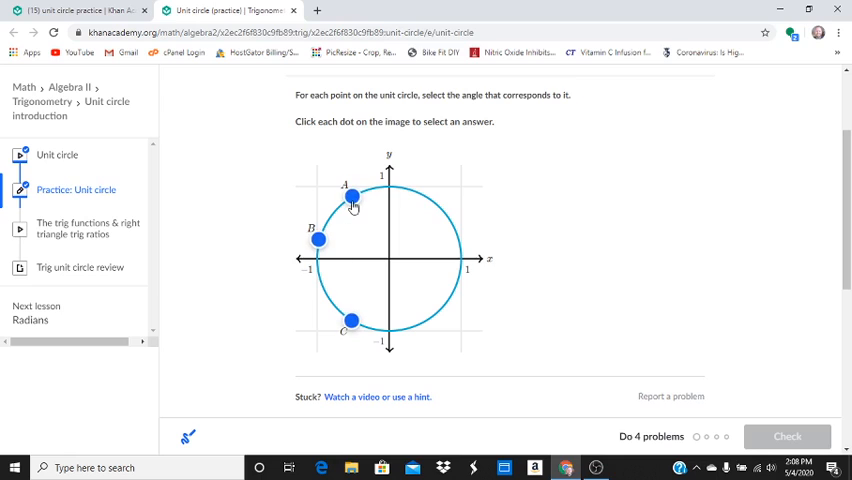
Choose point A's angle and sketch 270°, 360° and the 45° angle beside A
click(348, 196)
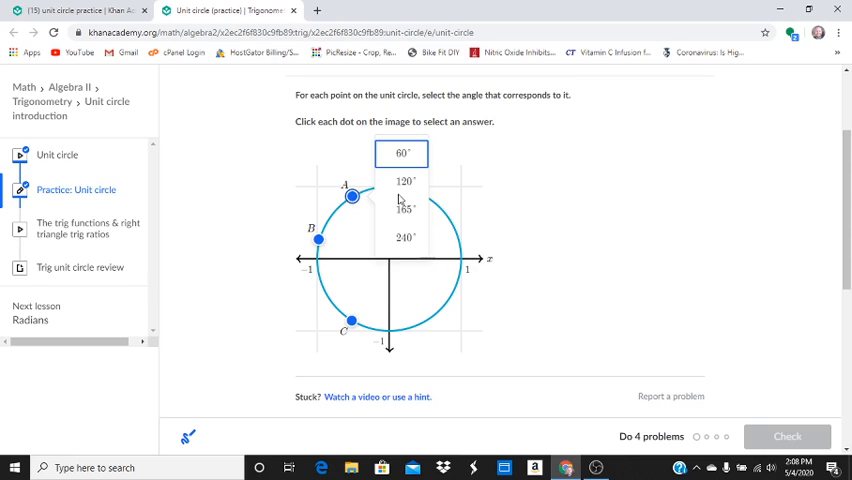
mouse_move(408, 212)
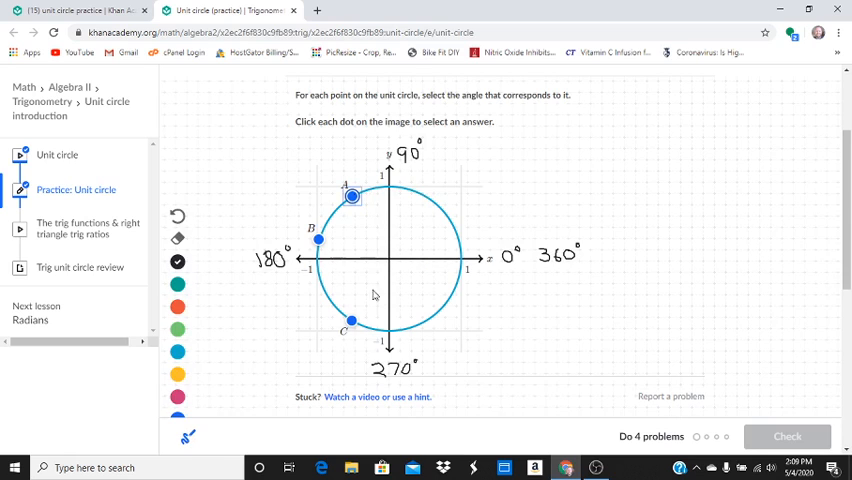
mouse_move(376, 246)
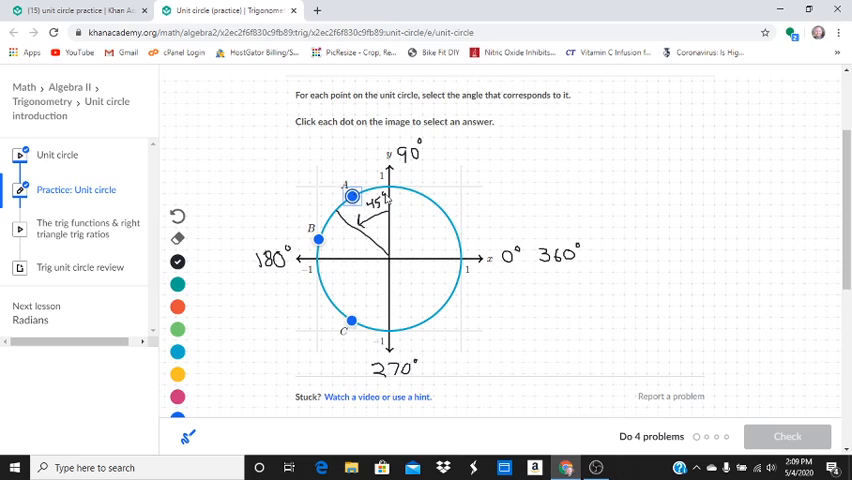
mouse_move(338, 218)
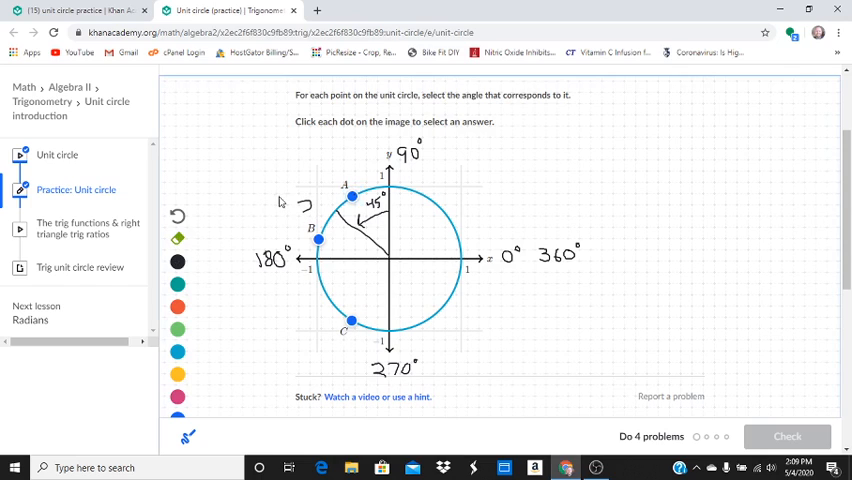
click(176, 262)
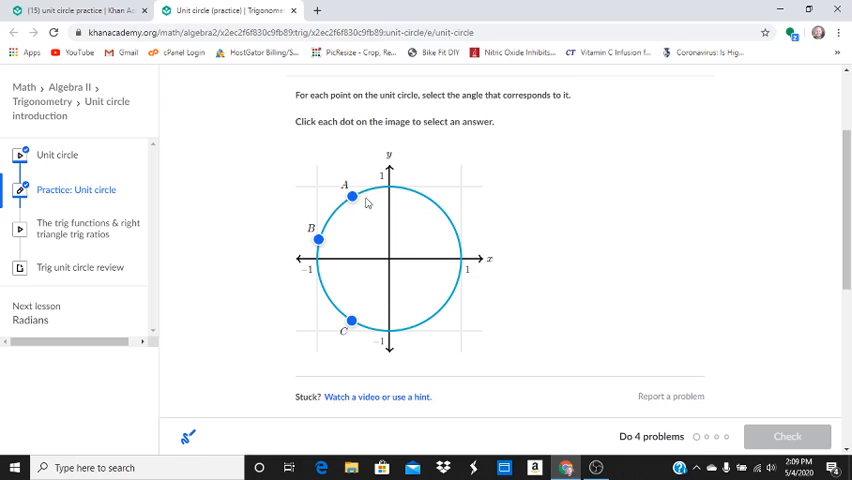
Assign angles to points D and C, check all three correct, and advance to question 2
click(352, 196)
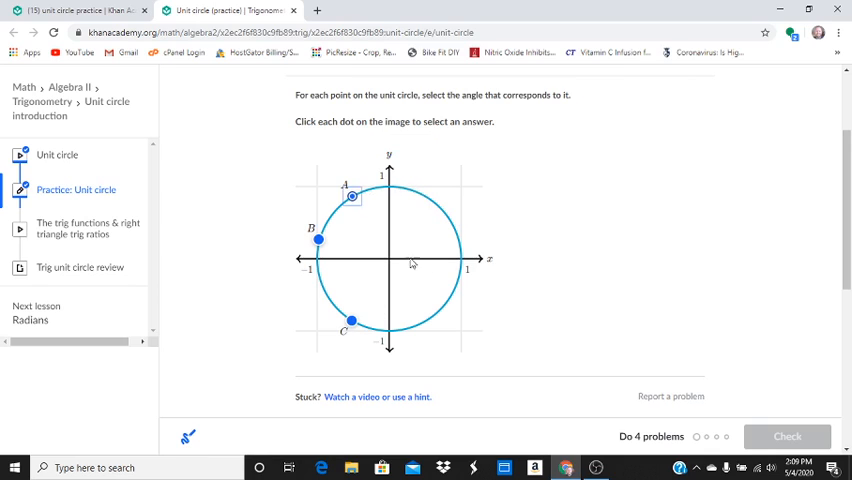
click(316, 240)
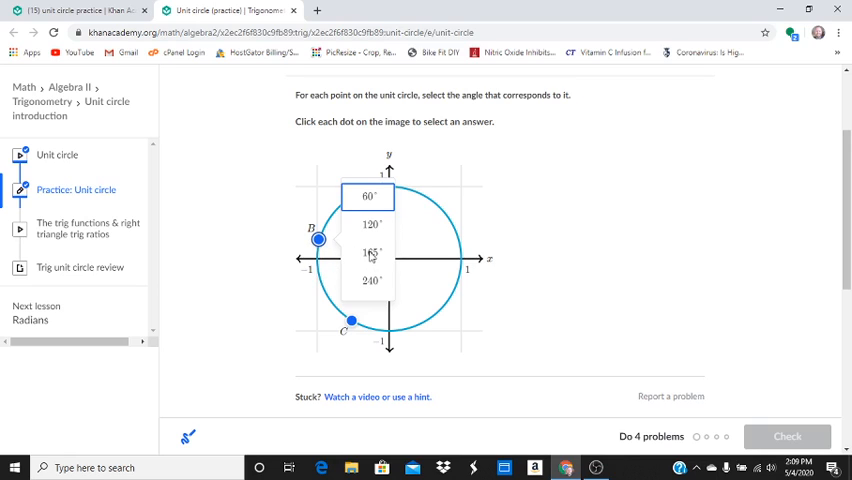
click(368, 196)
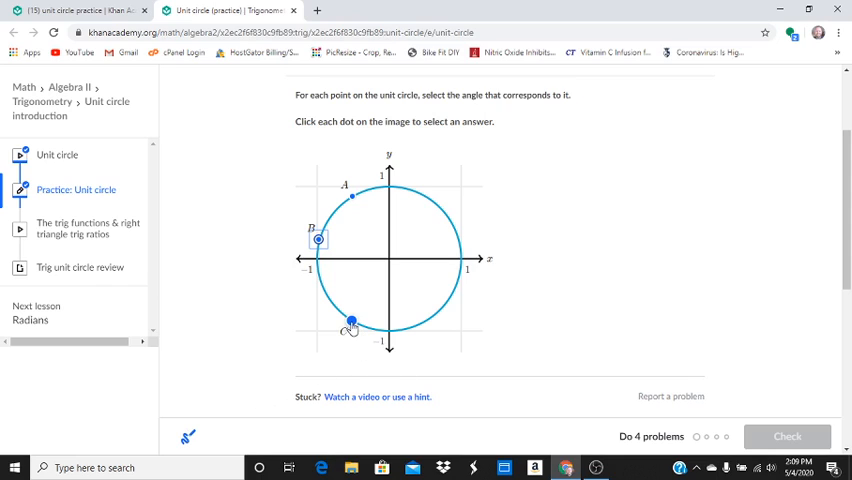
click(350, 324)
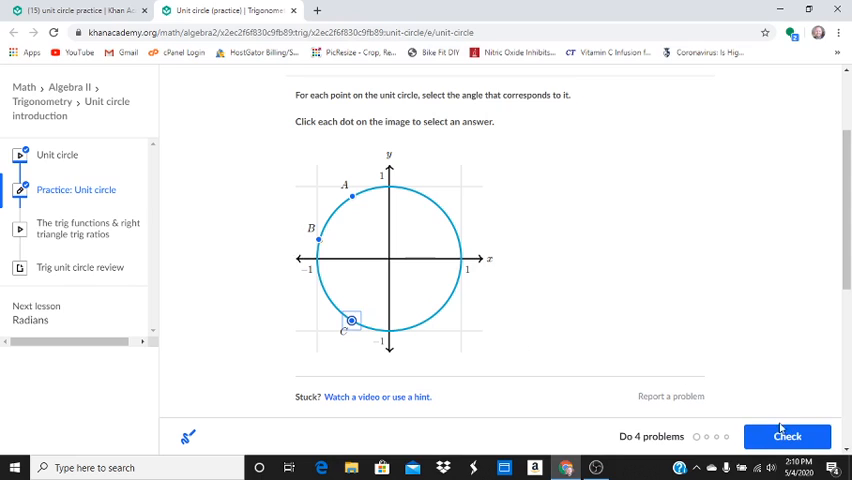
click(788, 436)
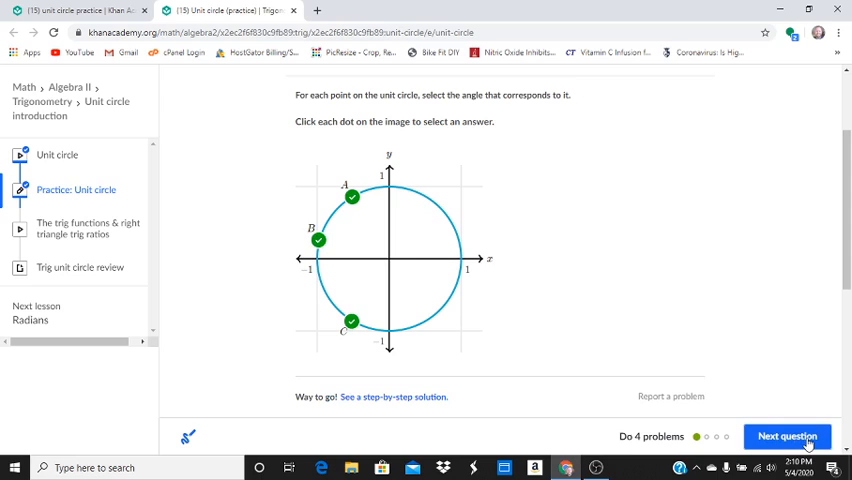
click(786, 436)
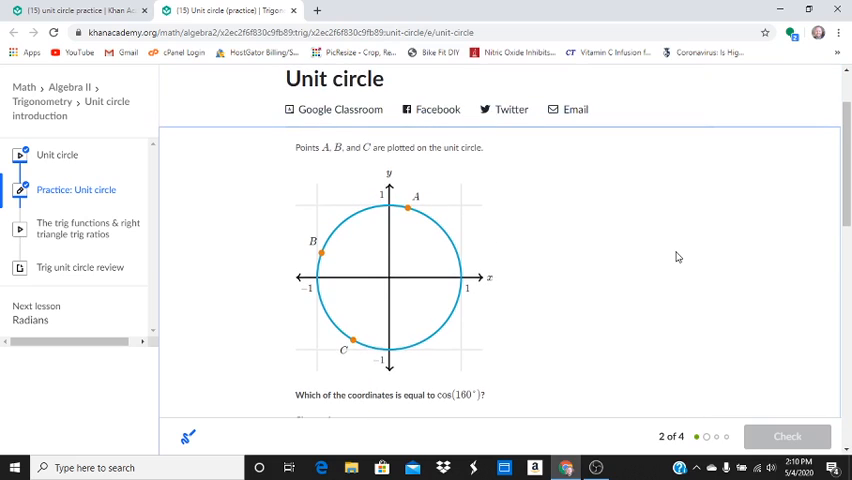
mouse_move(336, 184)
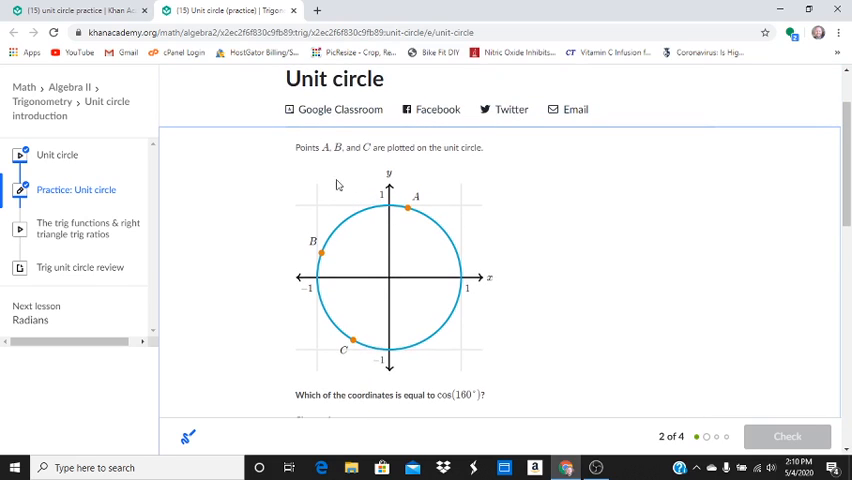
mouse_move(652, 270)
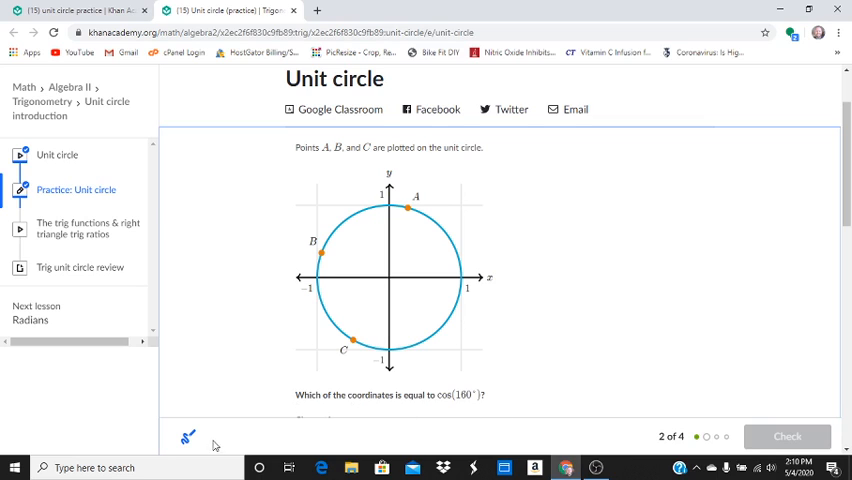
Label (x, y) as cos and sin, circle point B, and select B's x-coordinate for cos(180°)
click(188, 438)
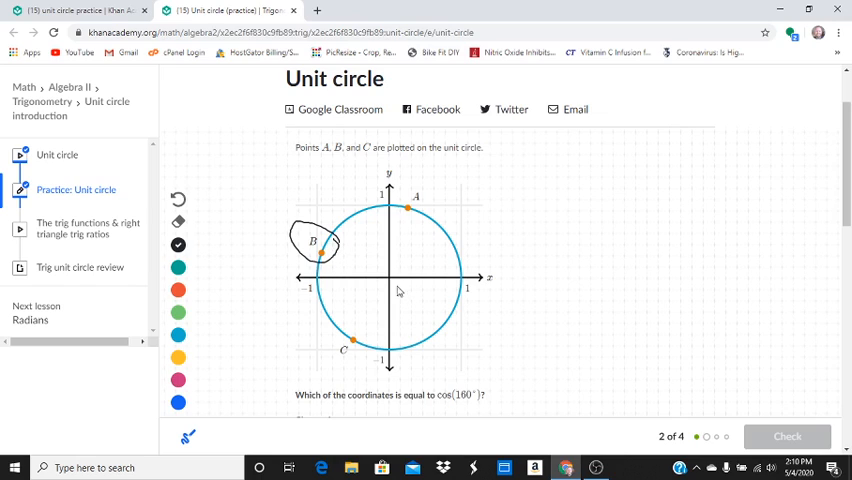
mouse_move(448, 220)
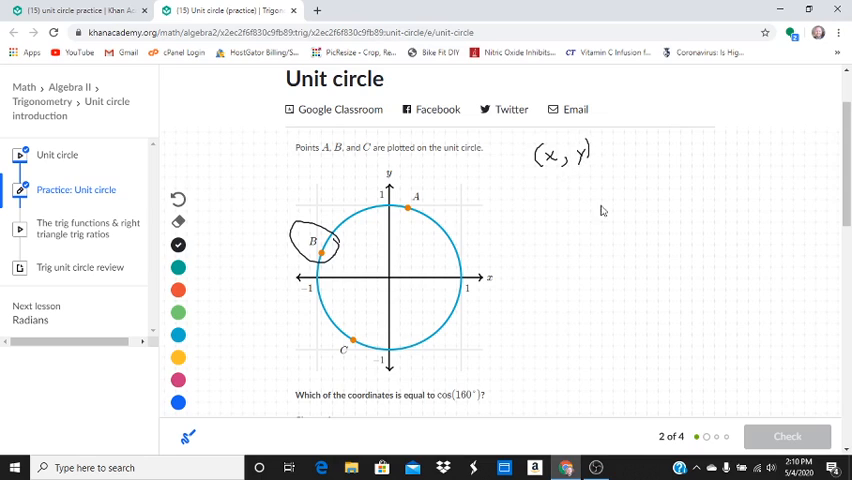
drag(548, 170, 548, 196)
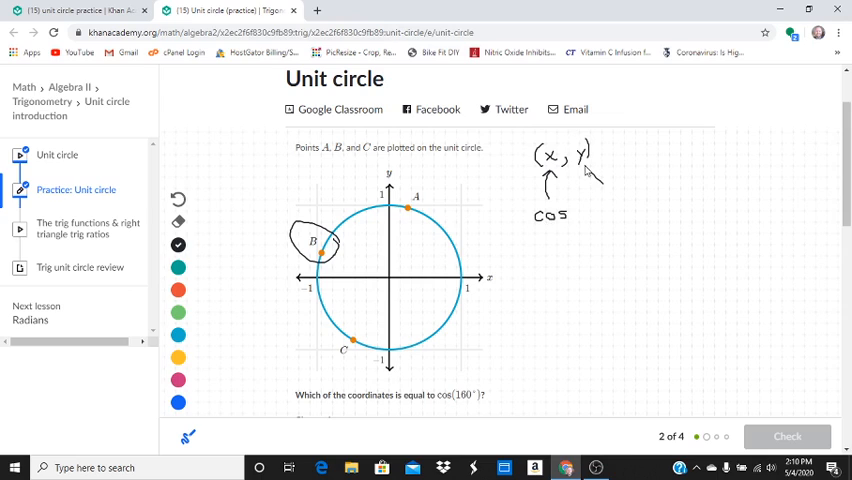
mouse_move(612, 188)
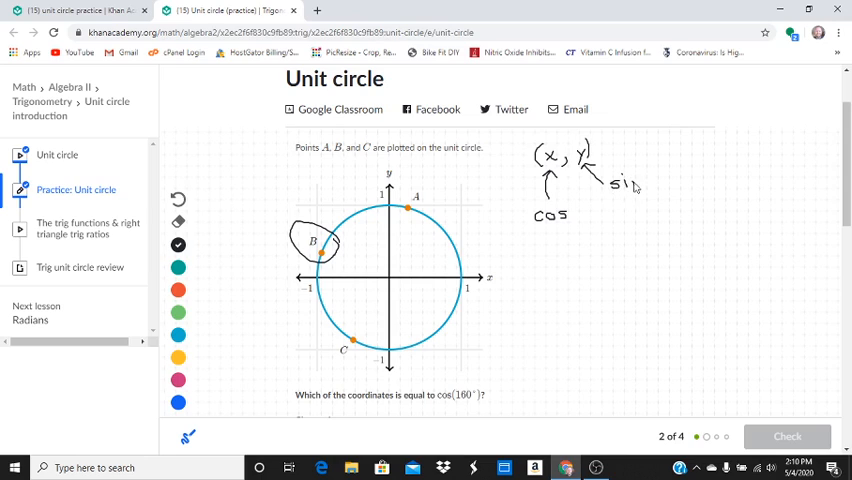
scroll(down, 3)
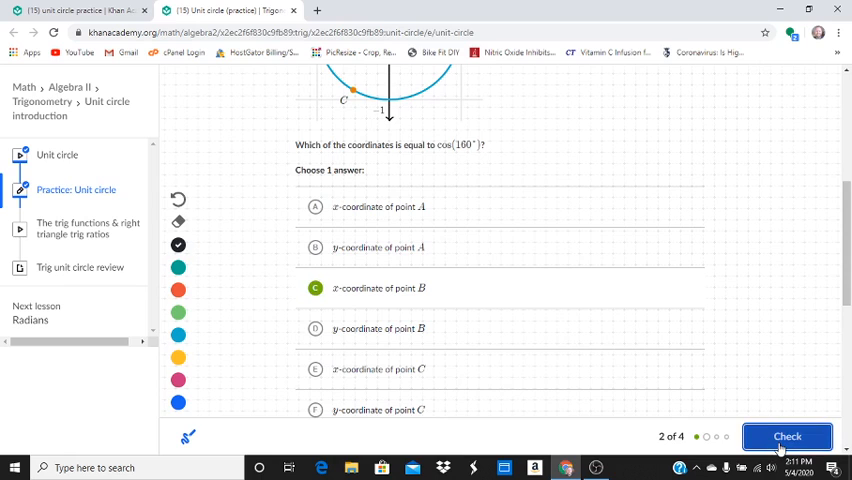
Check question 2's answer correct and advance to question 3
click(788, 436)
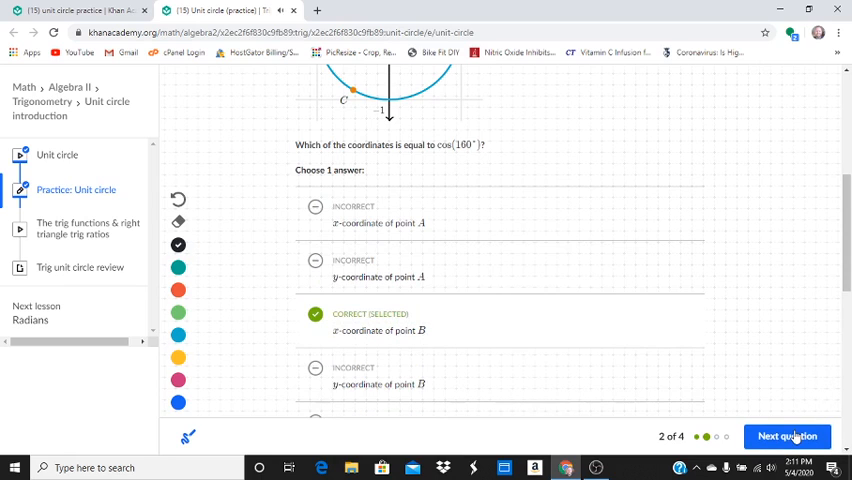
click(788, 436)
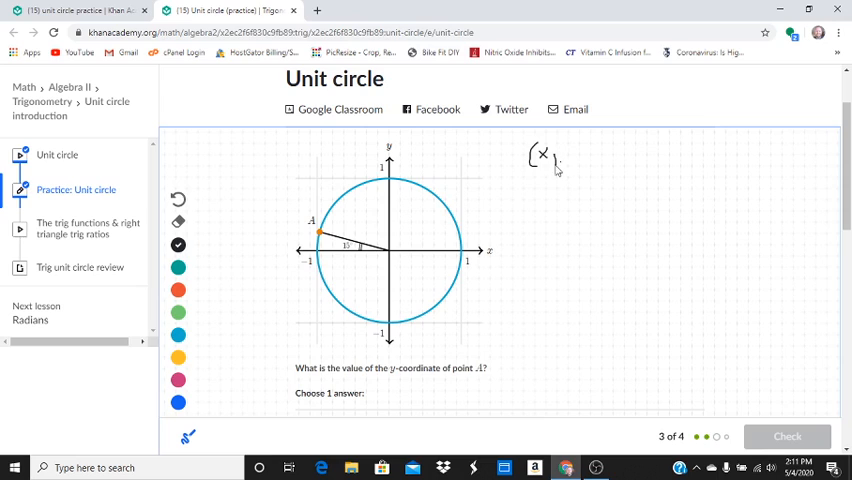
Write (x, y) labelled cos and sin, mark the 165° arc and sin(165°) beside point A
drag(544, 164, 550, 180)
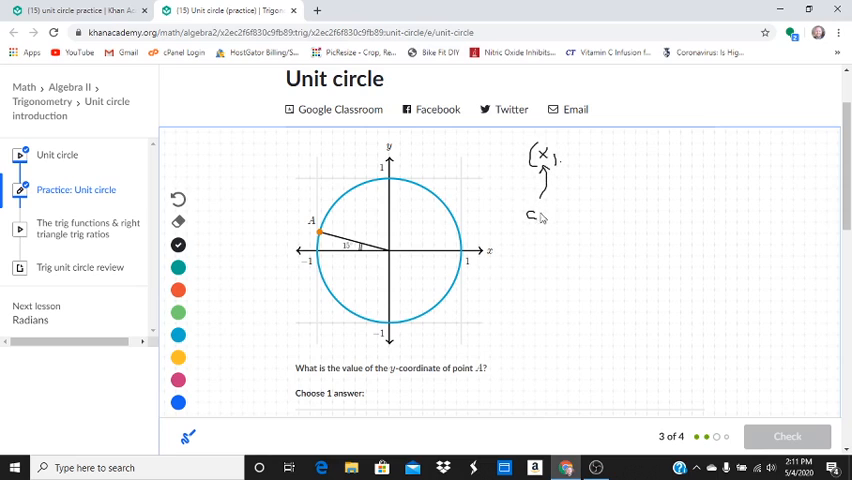
mouse_move(548, 212)
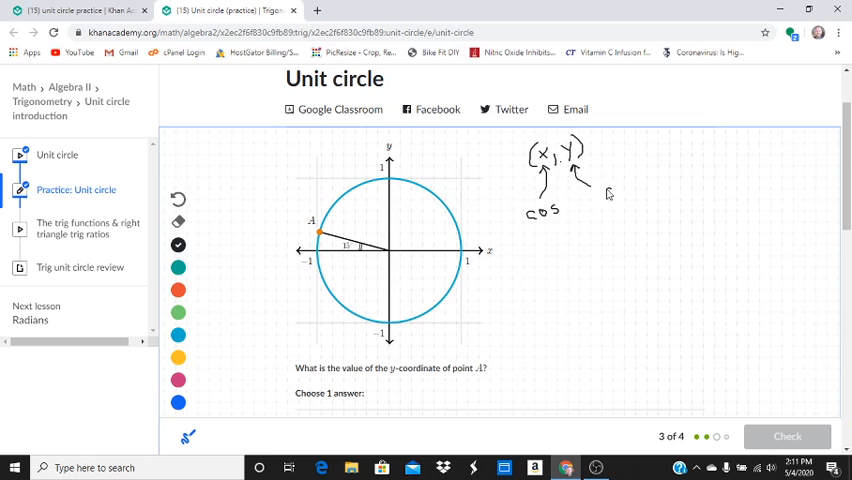
drag(604, 196, 620, 200)
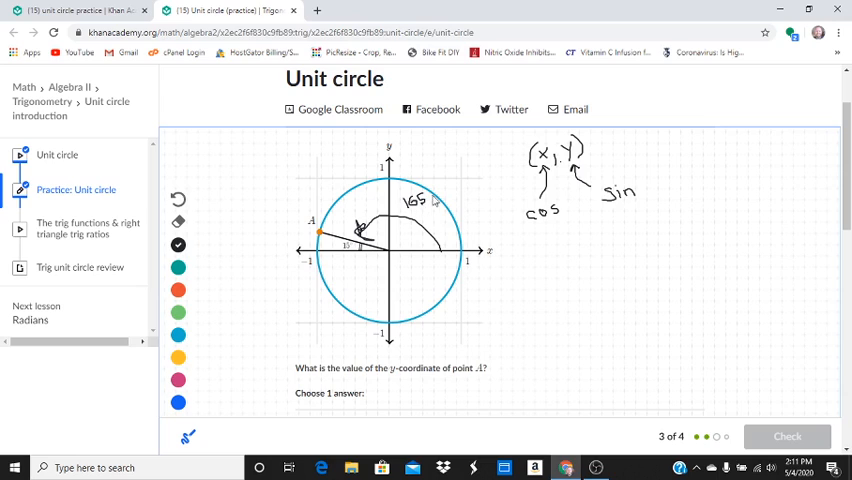
mouse_move(428, 200)
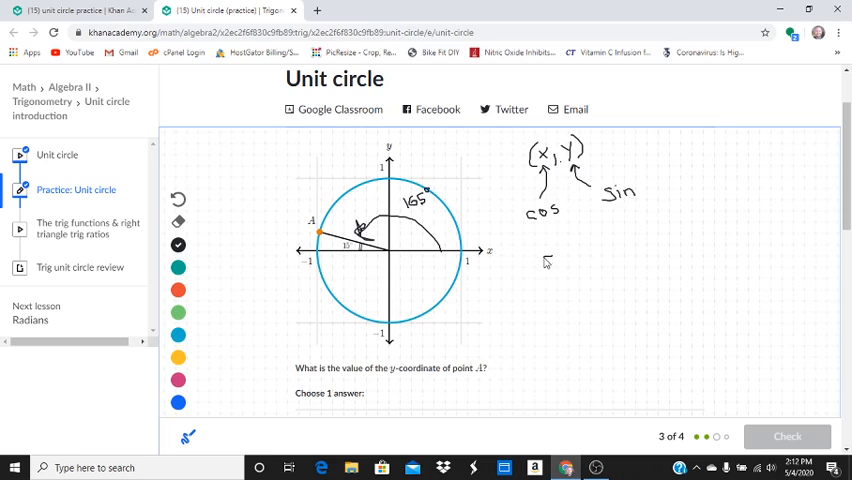
drag(548, 258, 558, 262)
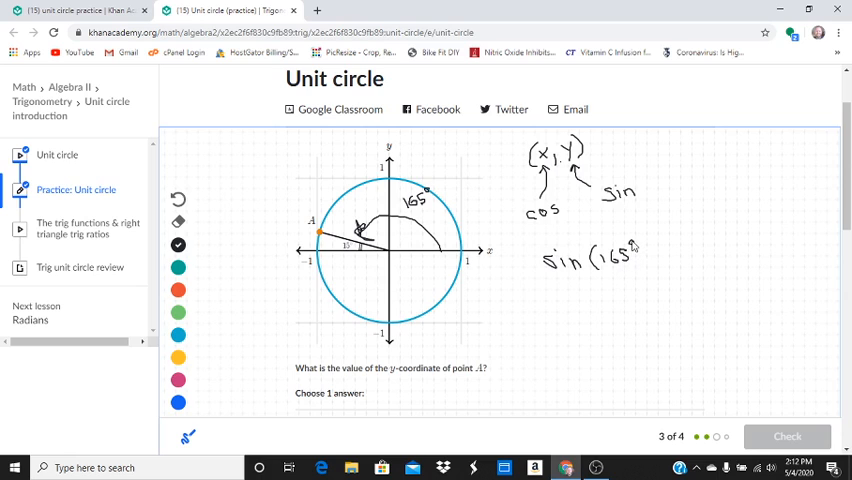
scroll(down, 3)
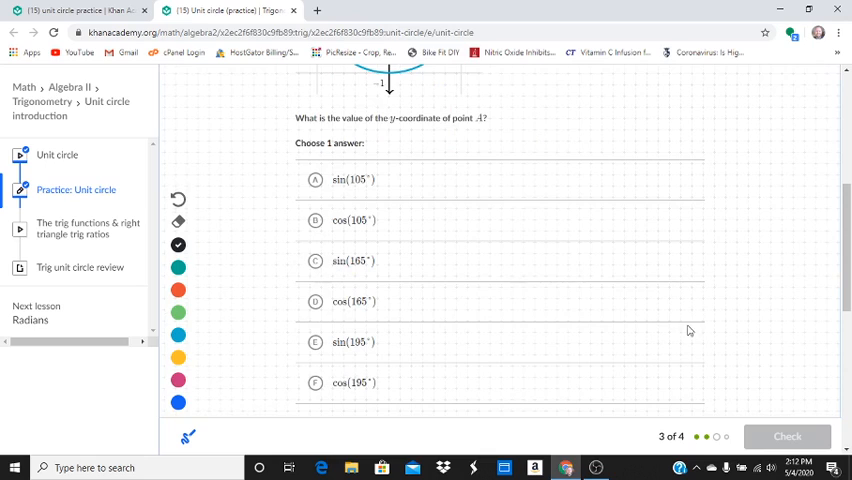
Answer question 3 with sin(165°), check it correct, and advance to question 4
click(316, 260)
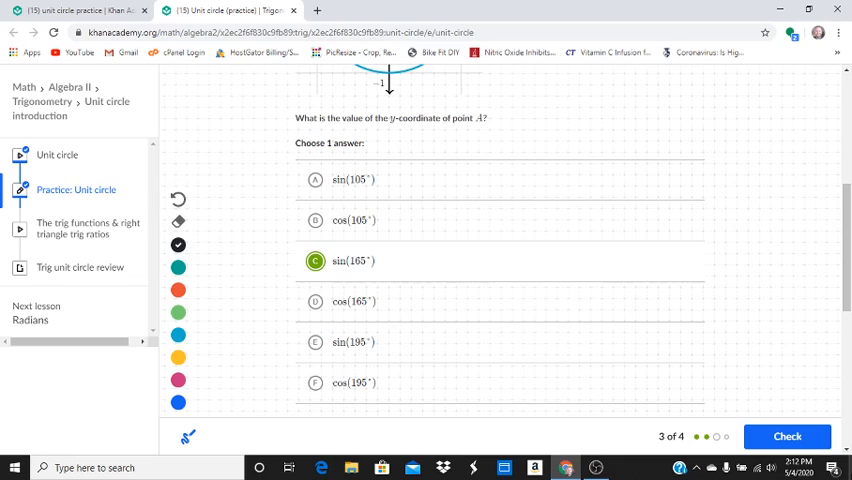
click(788, 436)
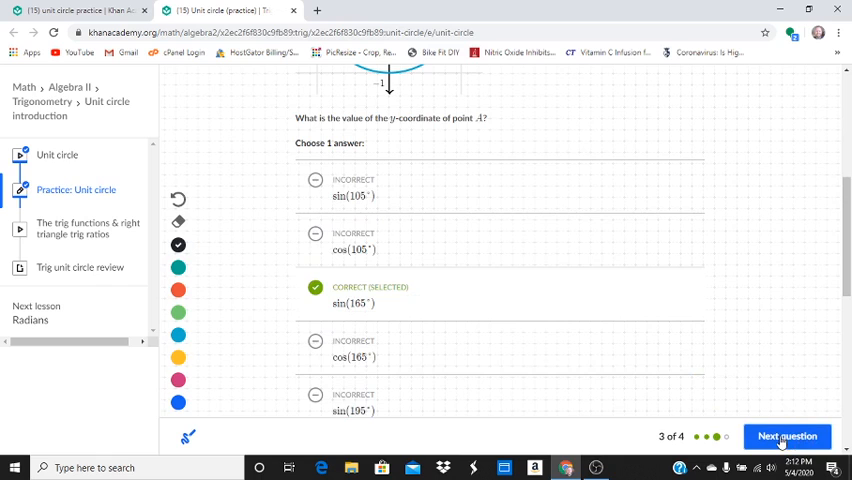
click(786, 436)
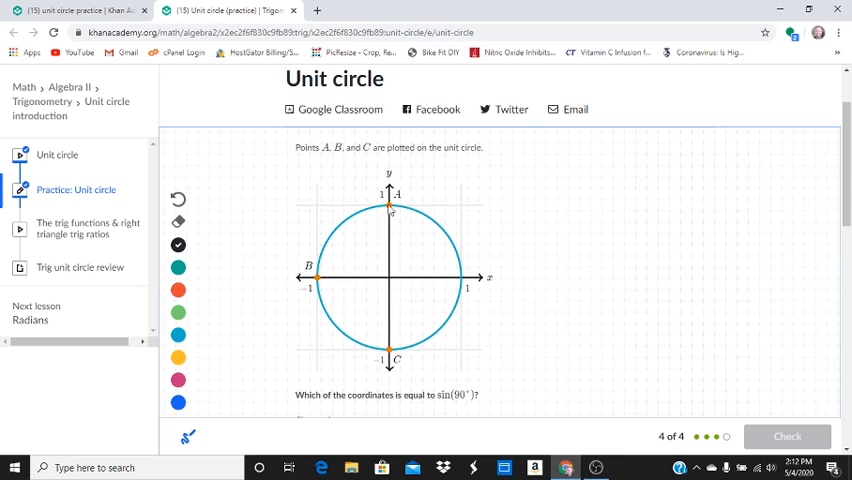
mouse_move(784, 304)
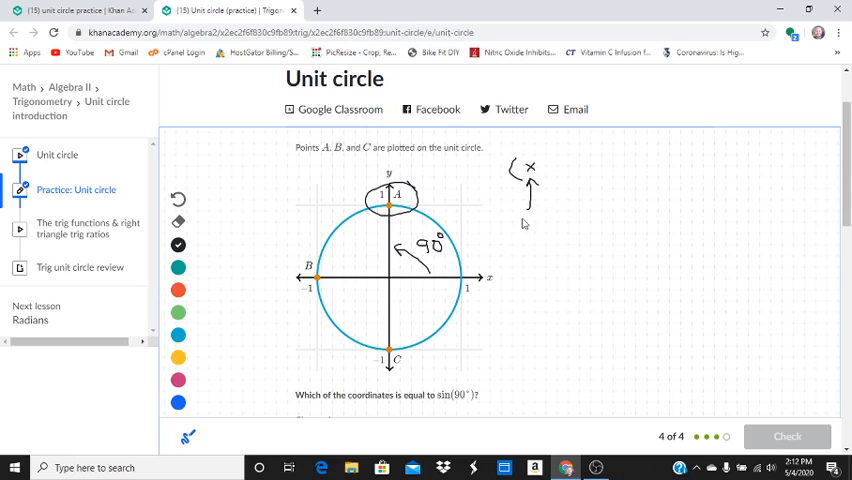
Circle point A, mark the 90° angle, and write (x, y) labelled cos and sin
drag(508, 222, 518, 228)
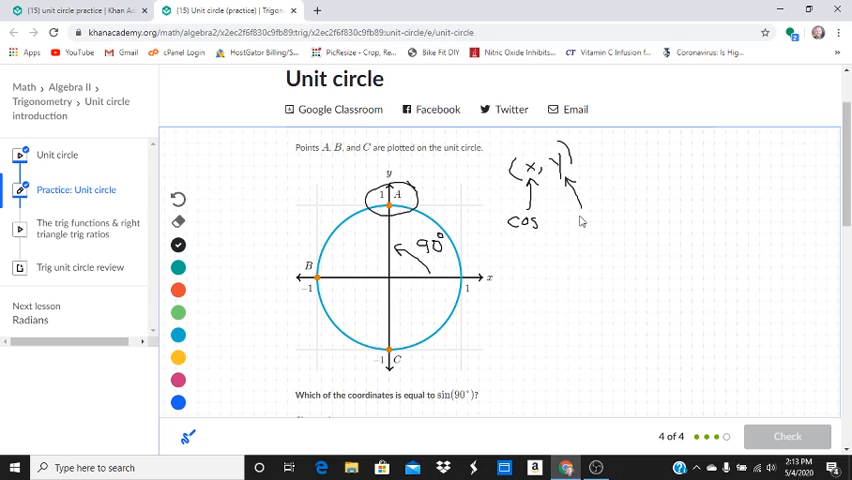
drag(576, 222, 590, 218)
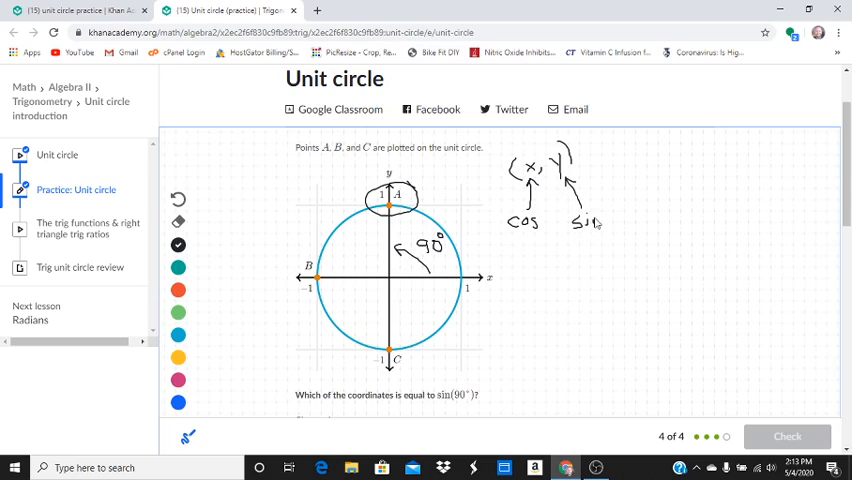
scroll(down, 3)
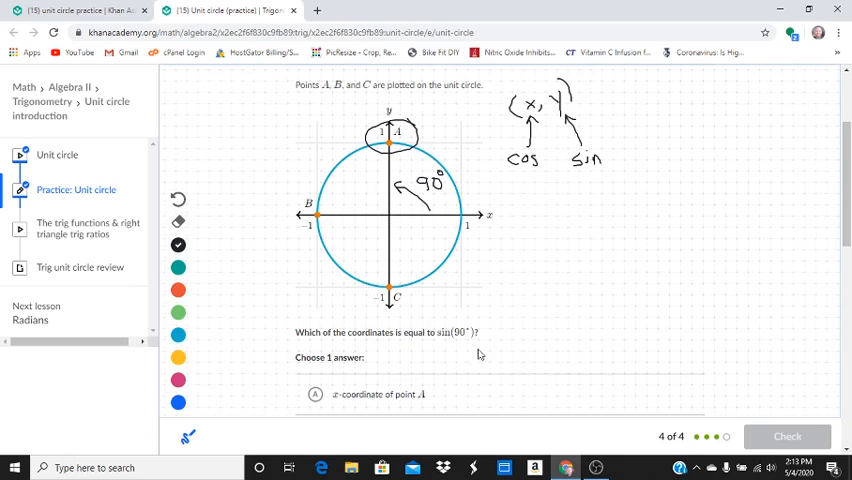
Answer question 4 with the y-coordinate of point A for sin(90°) and check it correct
scroll(down, 3)
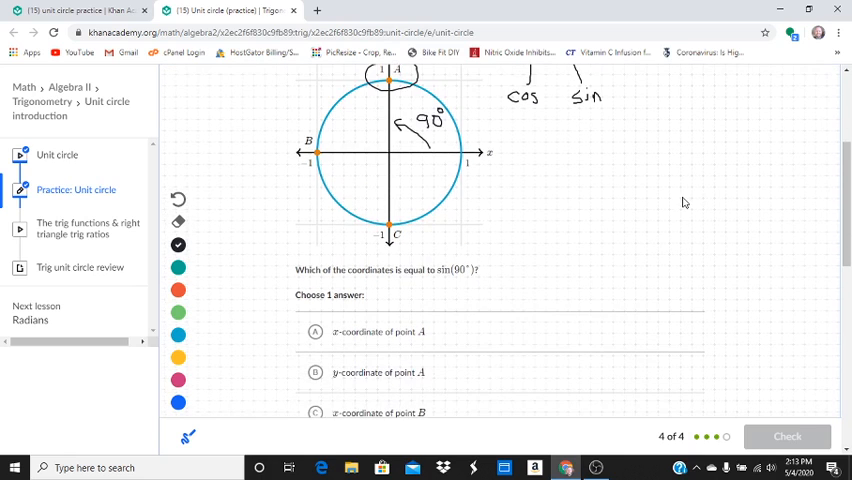
click(316, 310)
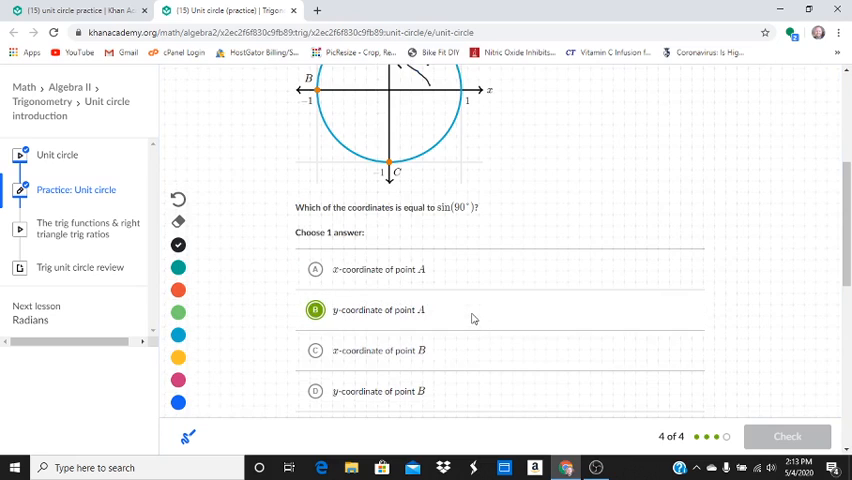
click(788, 436)
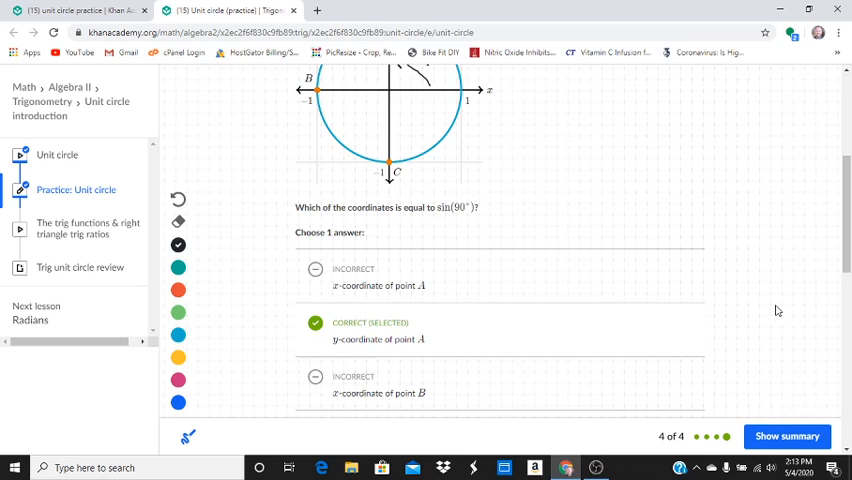
mouse_move(692, 392)
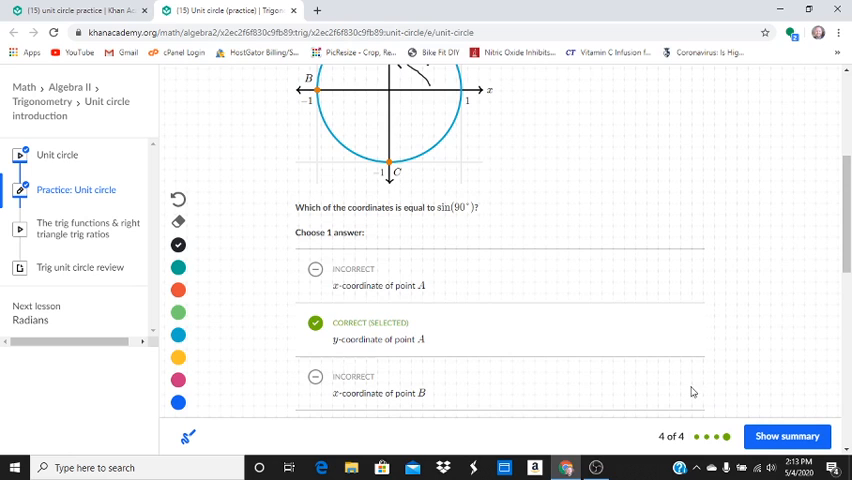